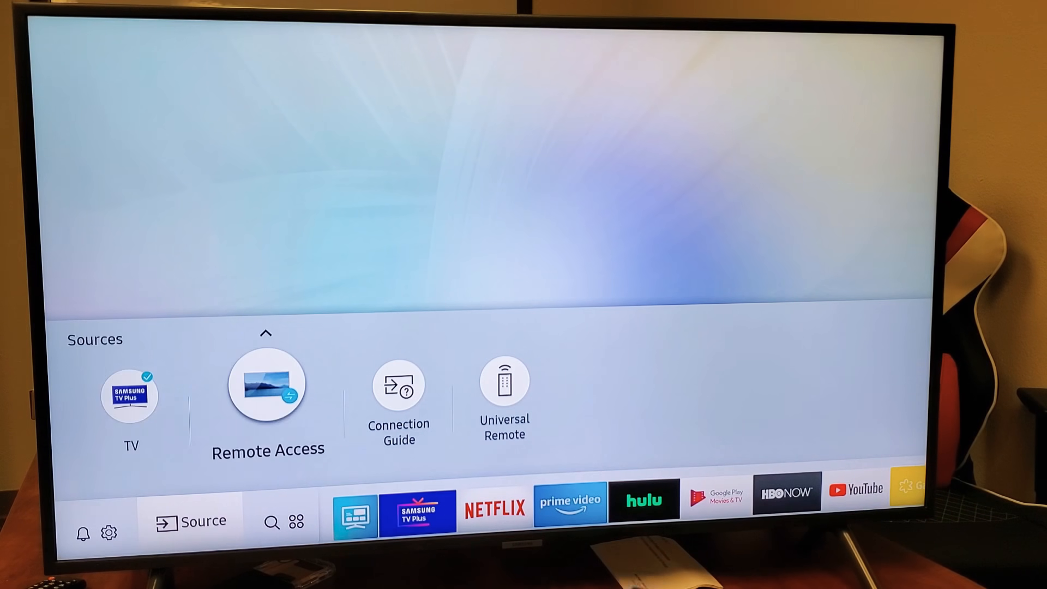
Step: Go from the home Sources bar into Settings, General, Network
{"action": "left_click", "coordinate": [192, 520]}
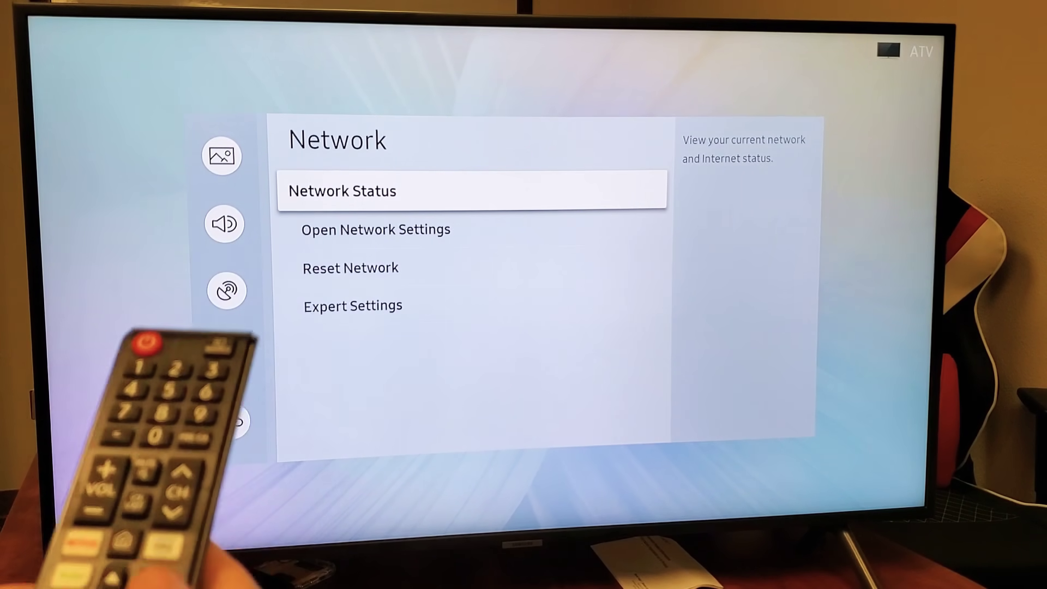
Step: Show the Wireless Connection list of available Wi-Fi networks via Open Network Settings
{"action": "key", "text": "Down"}
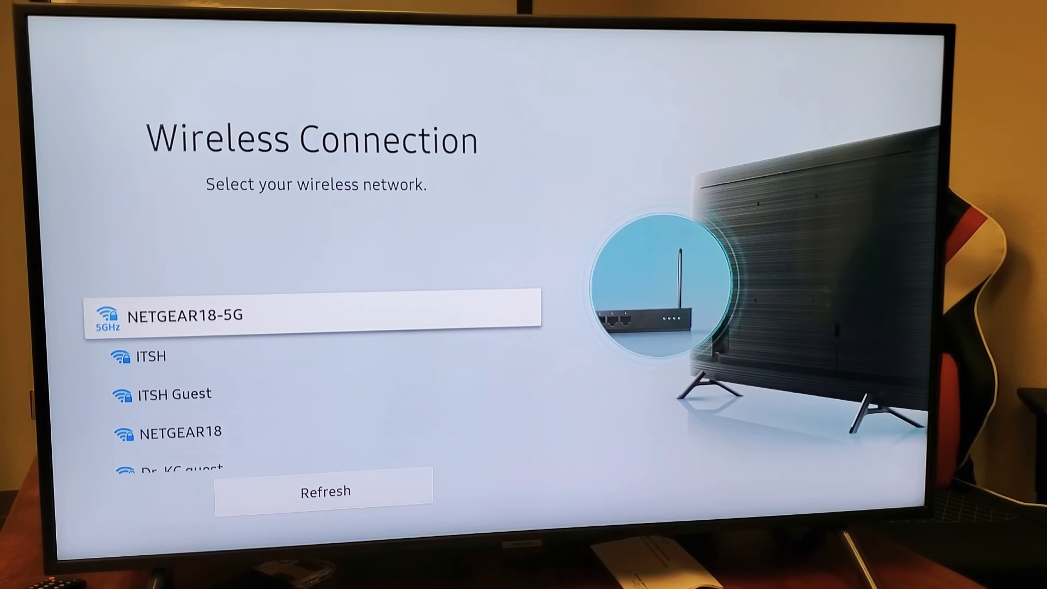
Step: Select the ITSH Guest network so the password keyboard appears
{"action": "scroll", "scroll_direction": "down", "scroll_amount": 3}
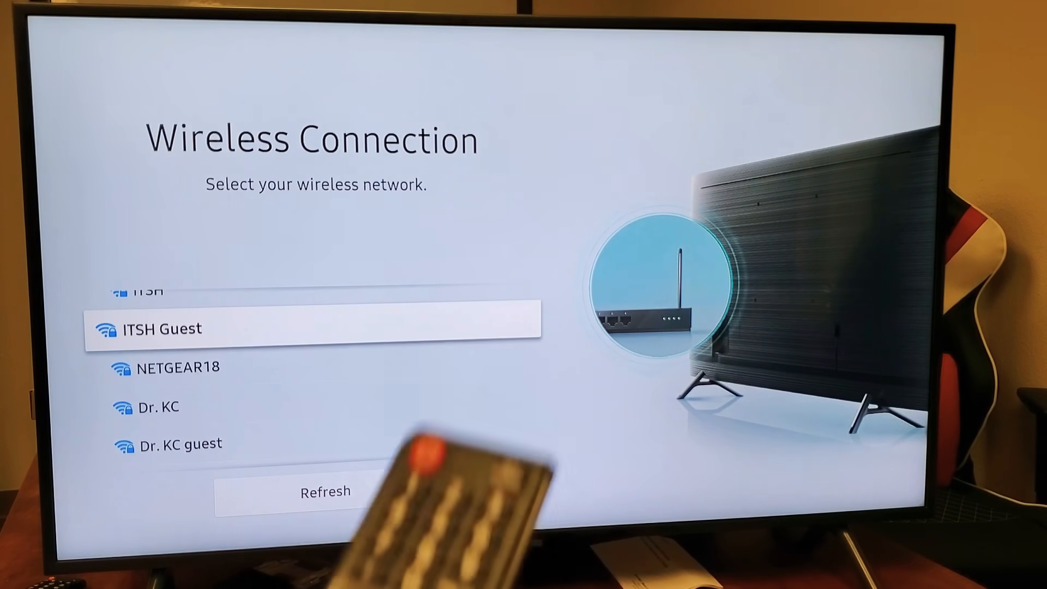
{"action": "left_click", "coordinate": [162, 329]}
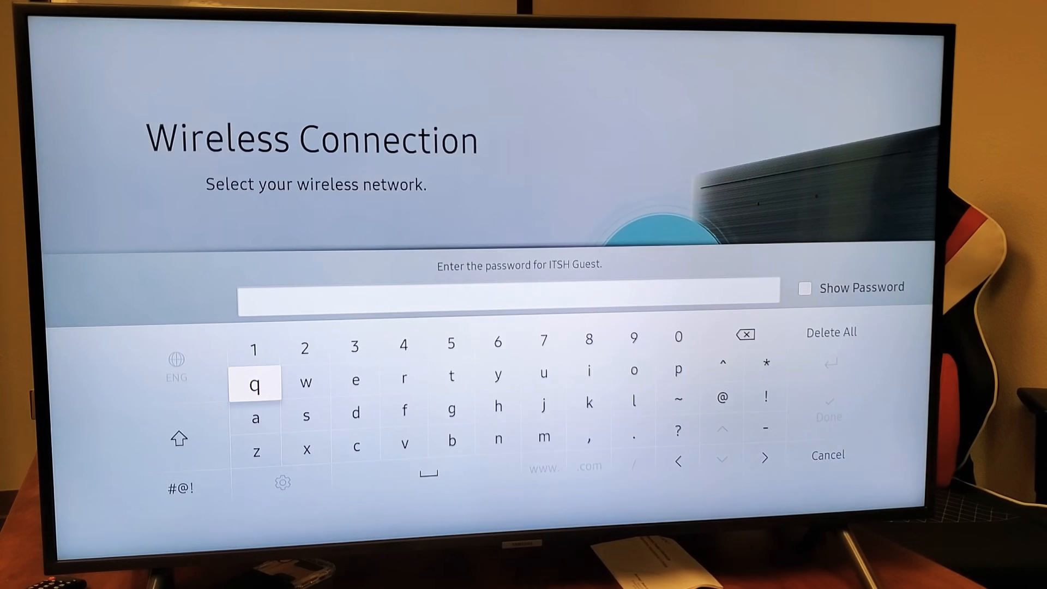